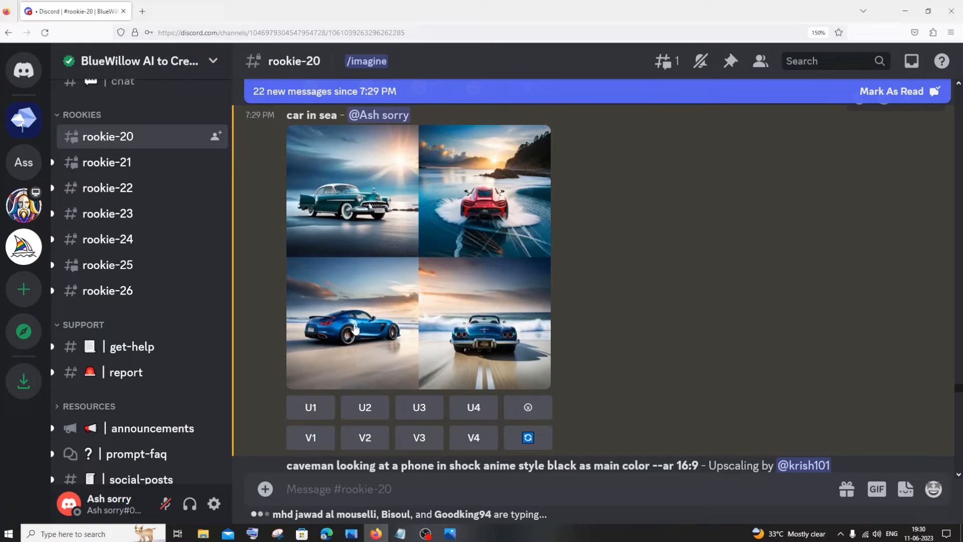
mouse_move(310, 406)
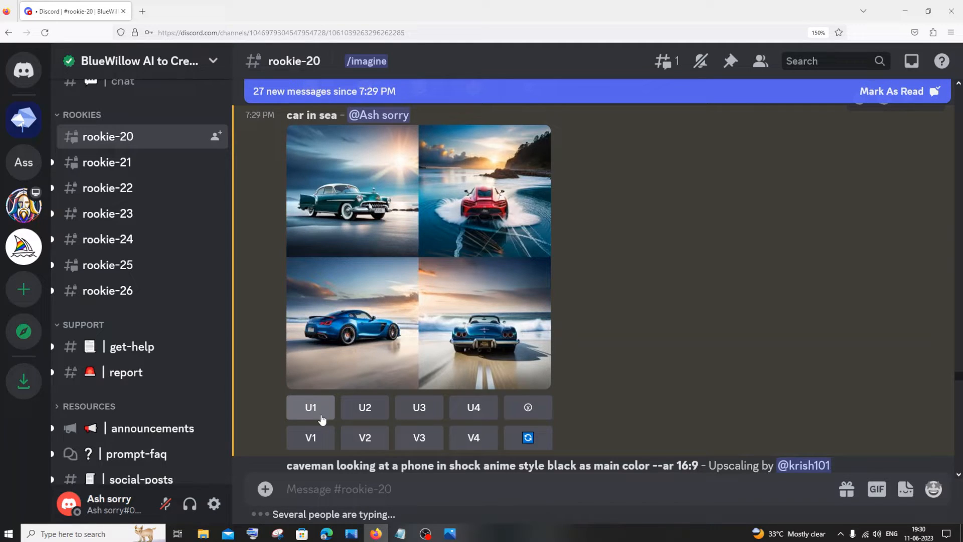
mouse_move(296, 167)
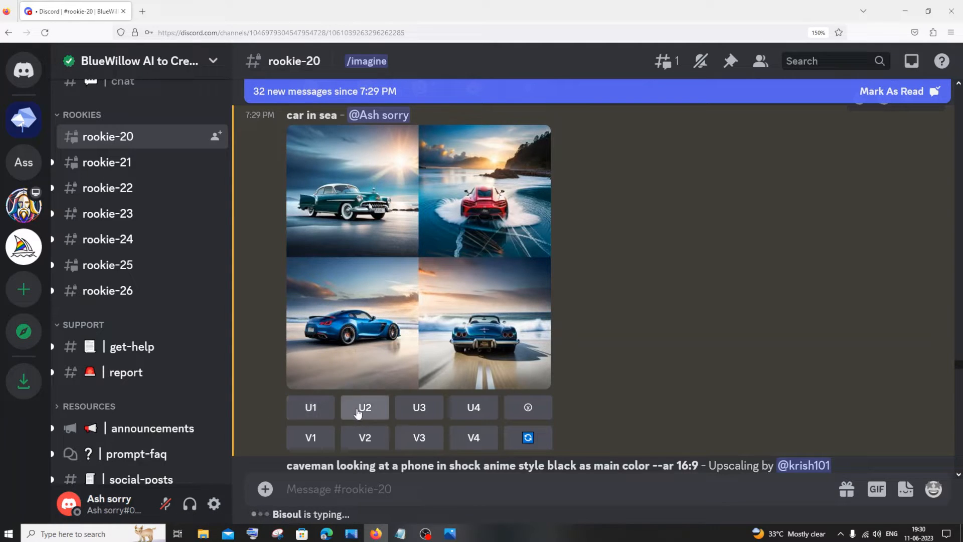
mouse_move(258, 406)
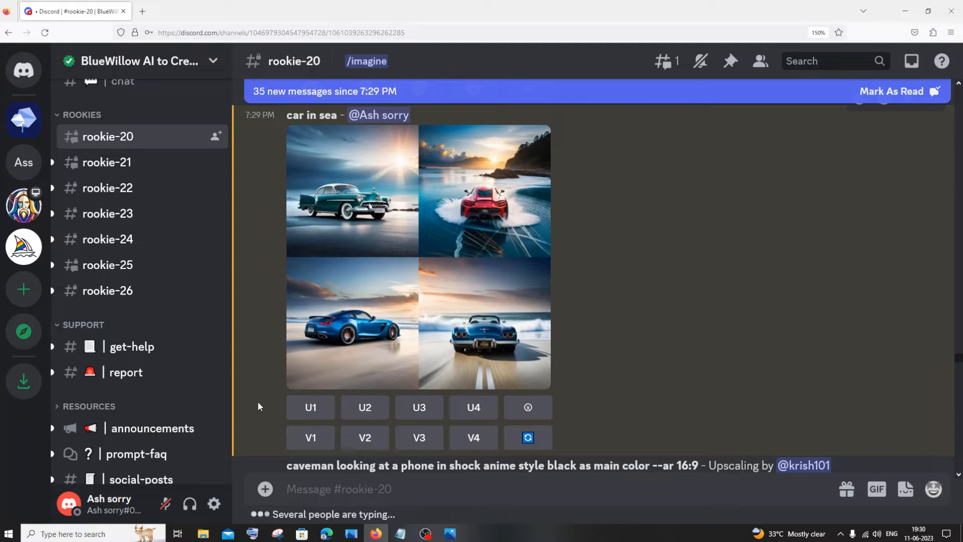
mouse_move(309, 407)
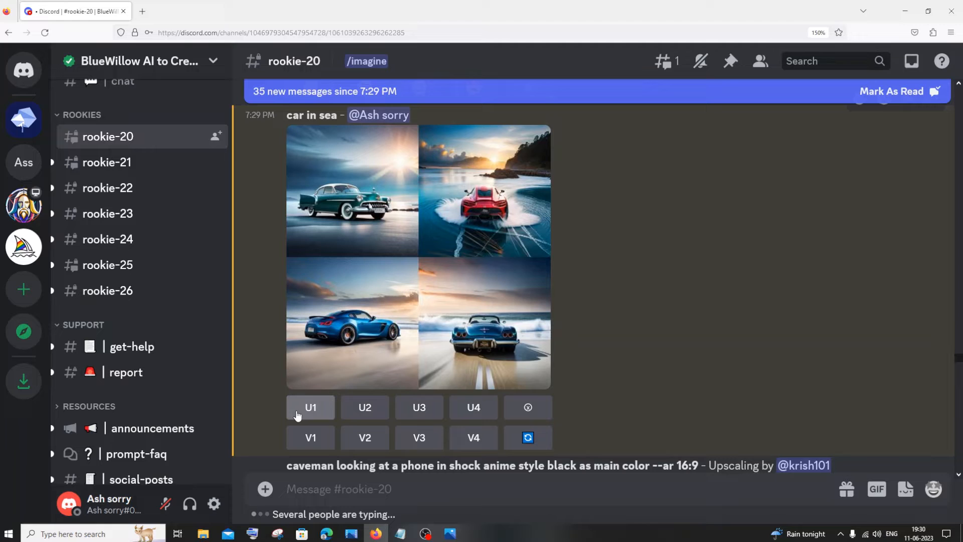
mouse_move(353, 183)
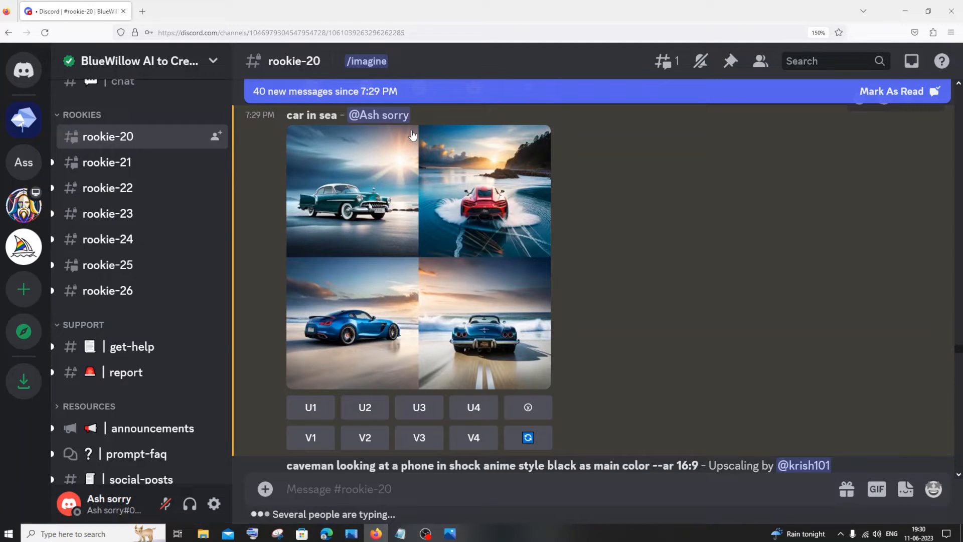
mouse_move(333, 324)
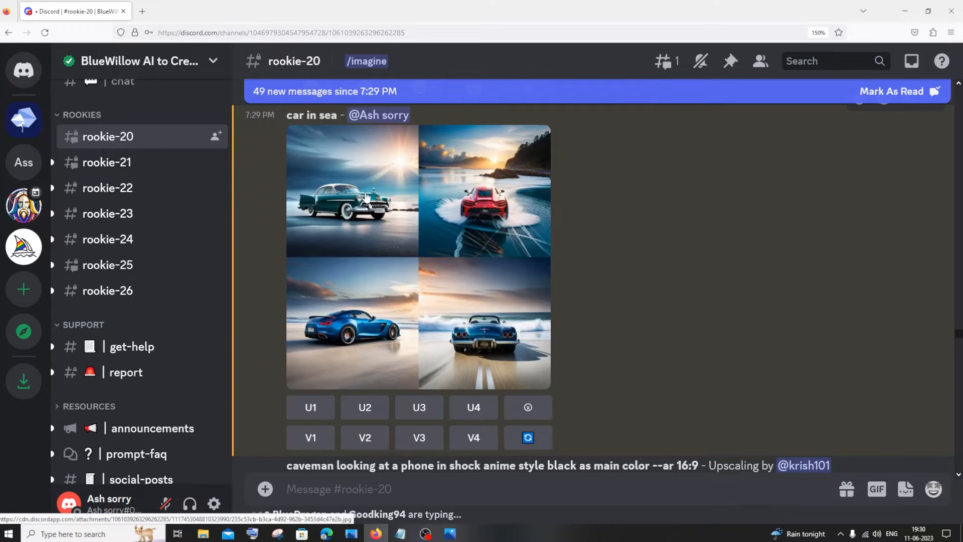
mouse_move(361, 324)
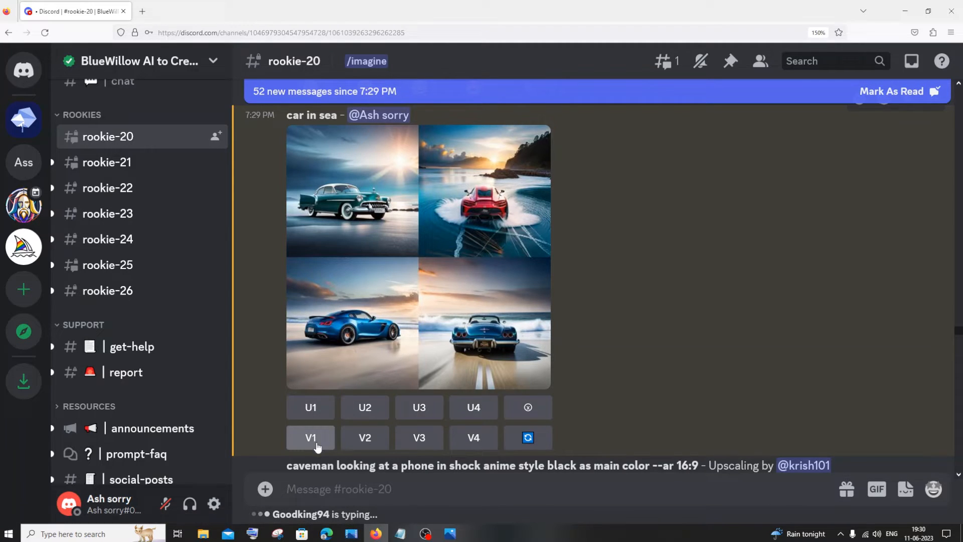
mouse_move(500, 192)
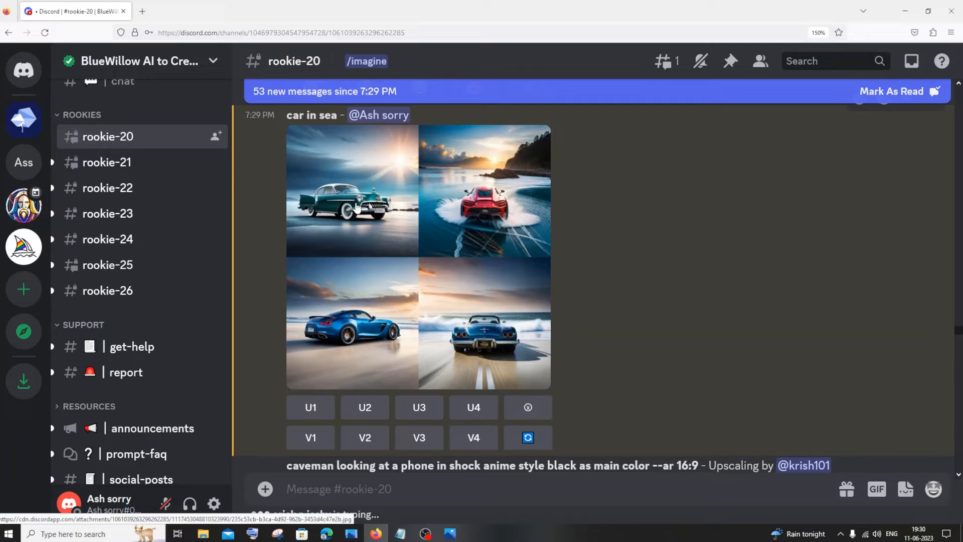
Bring up the picture explaining upscale versus variation buttons from the Photos app
click(451, 533)
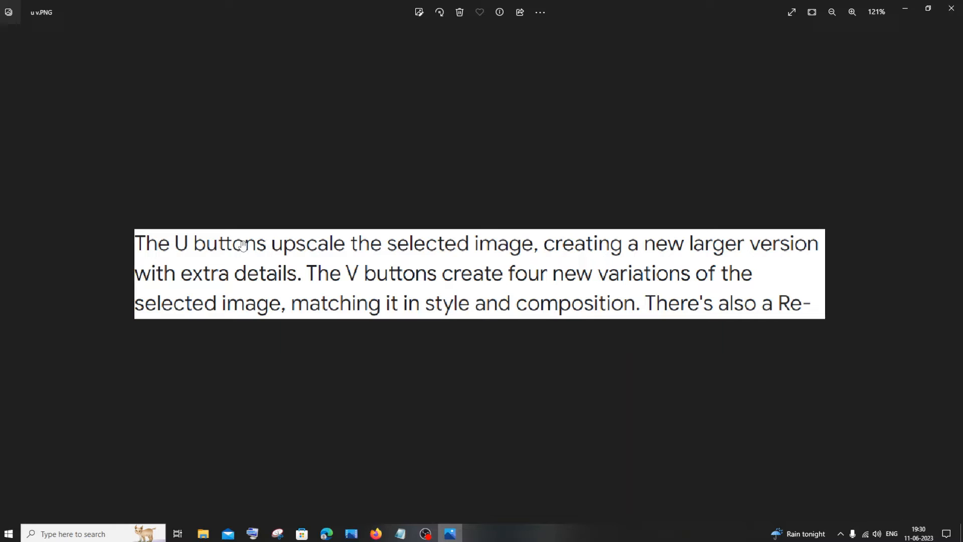
mouse_move(452, 246)
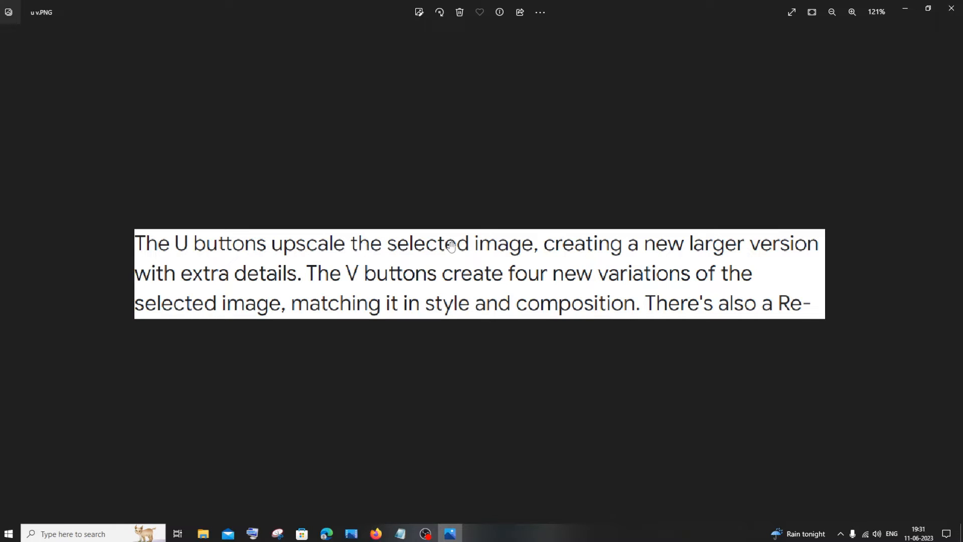
mouse_move(669, 254)
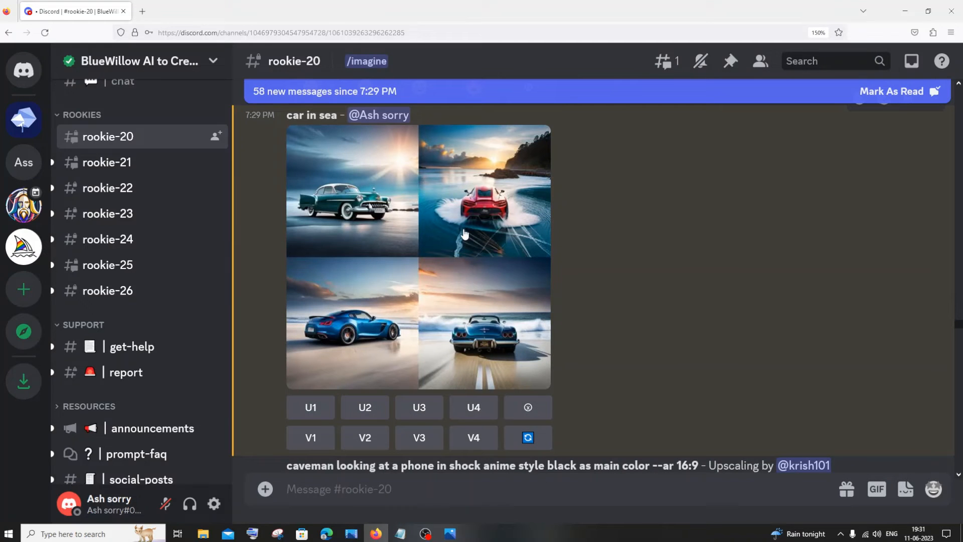
mouse_move(423, 144)
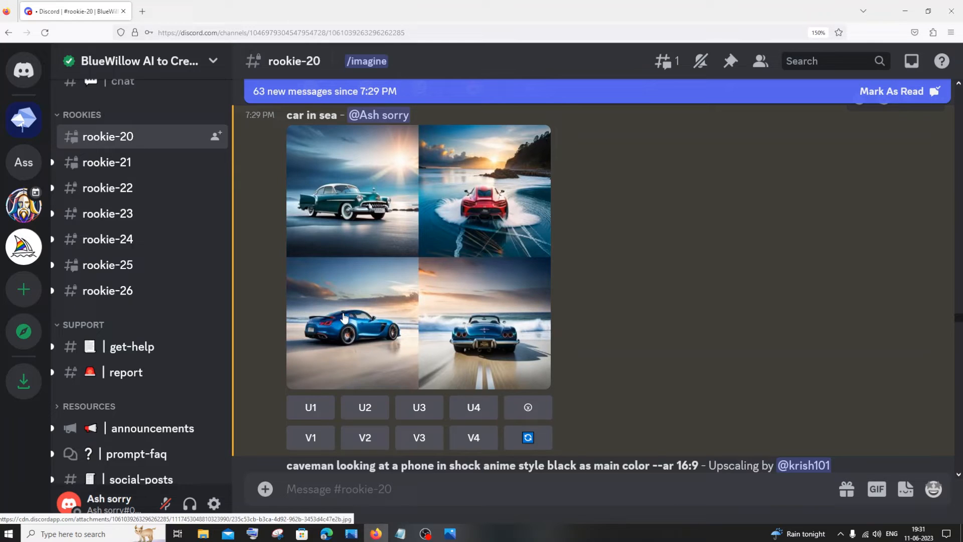
mouse_move(495, 211)
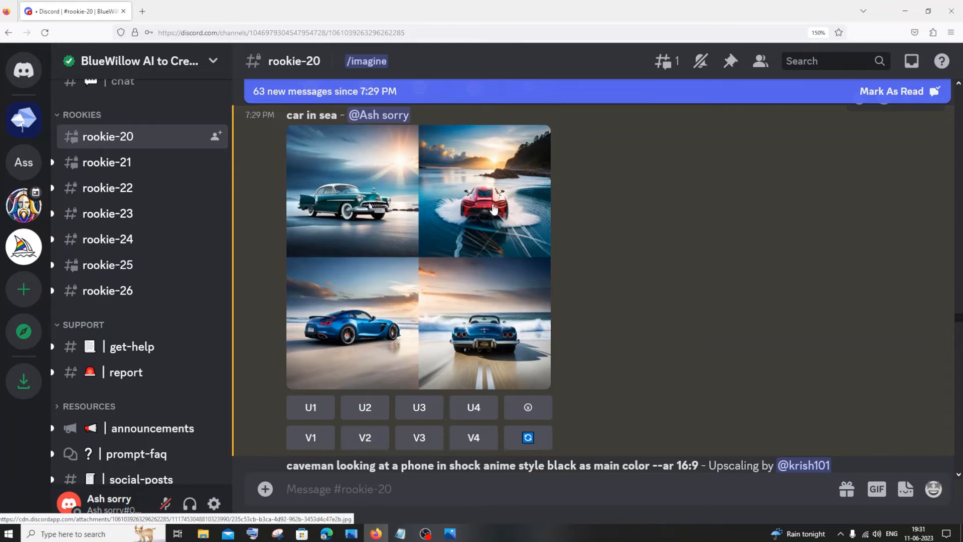
mouse_move(385, 327)
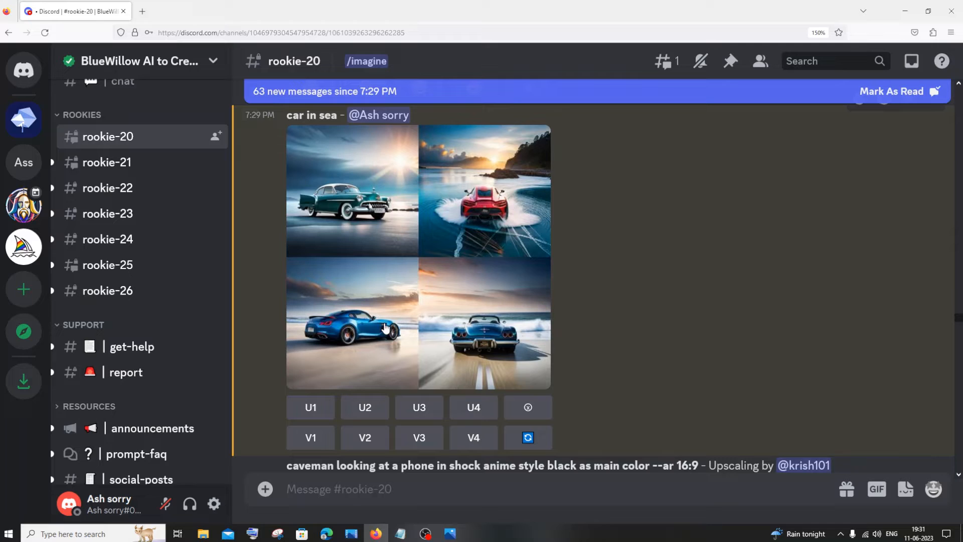
mouse_move(393, 417)
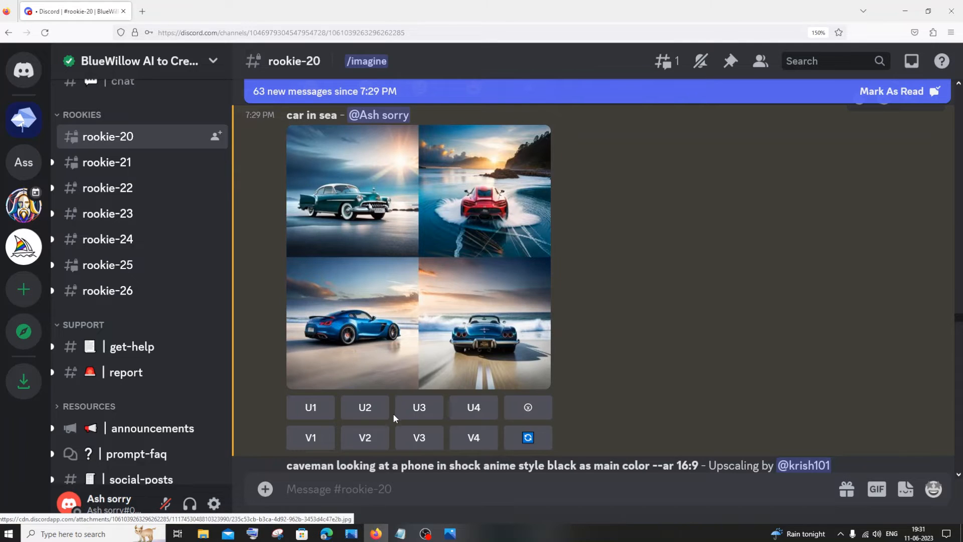
mouse_move(359, 429)
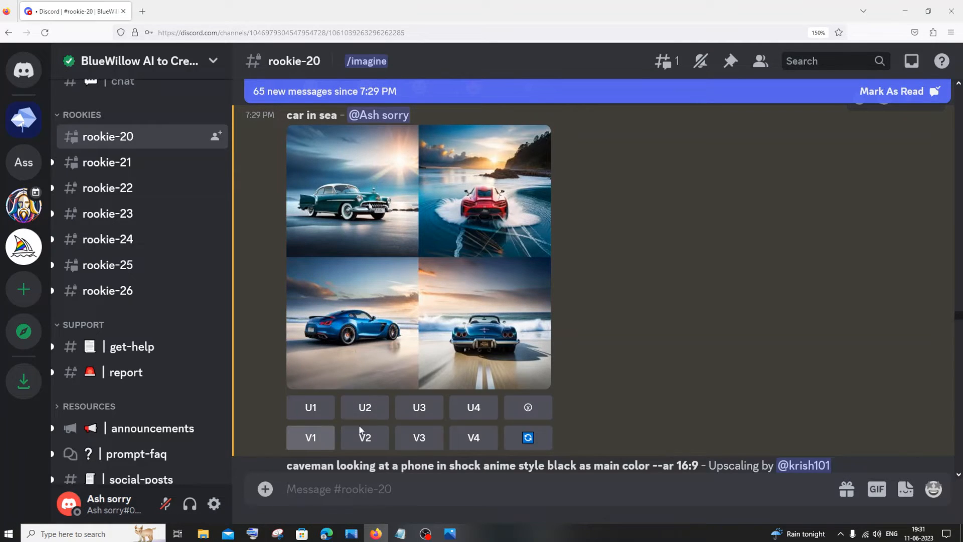
mouse_move(364, 437)
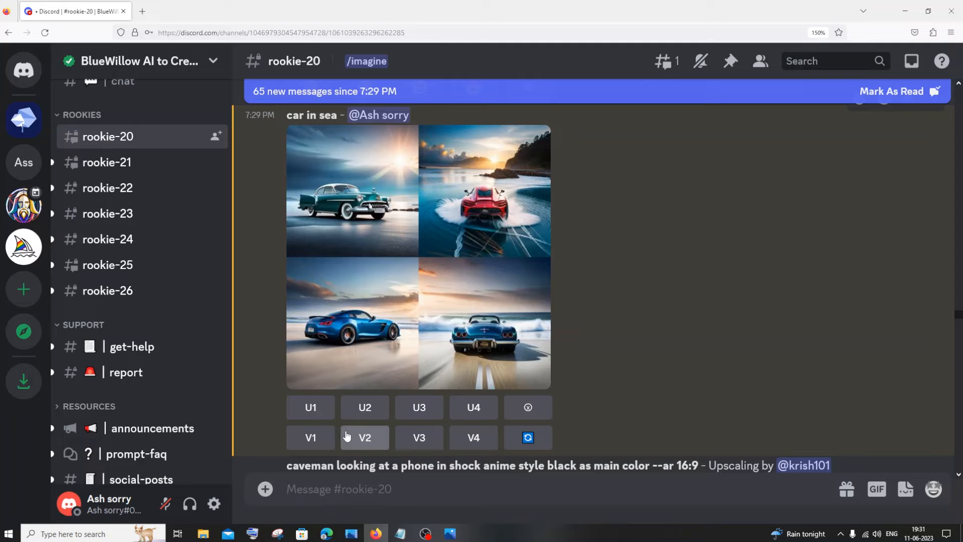
mouse_move(381, 209)
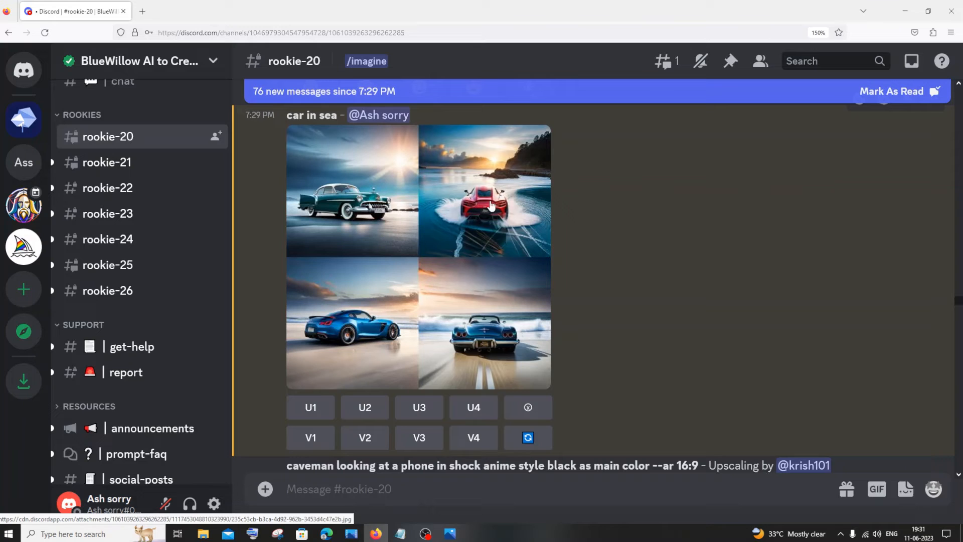
mouse_move(420, 437)
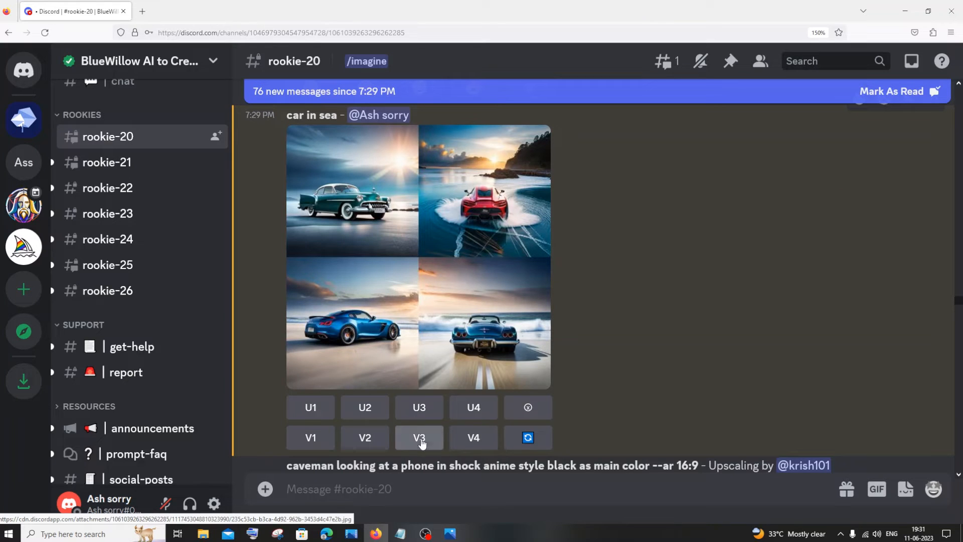
mouse_move(365, 331)
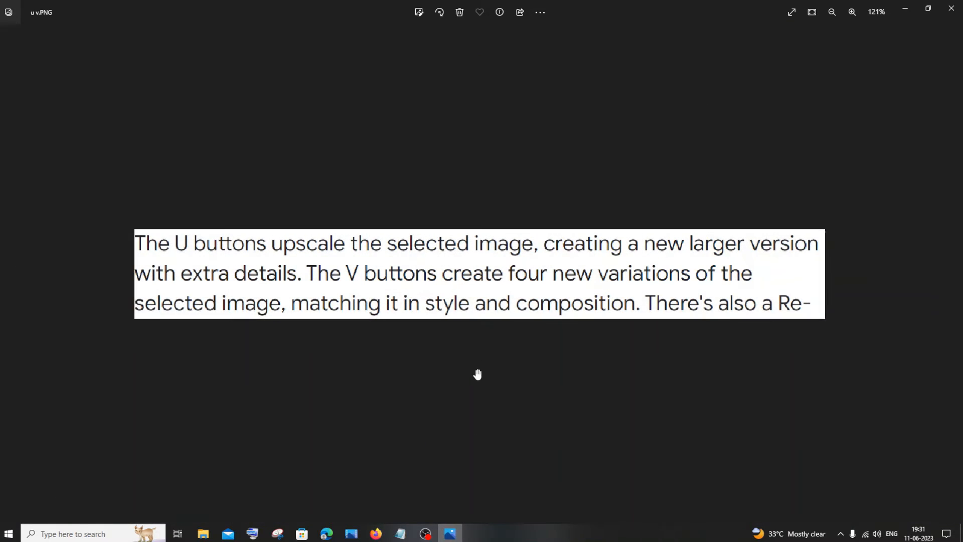
mouse_move(394, 364)
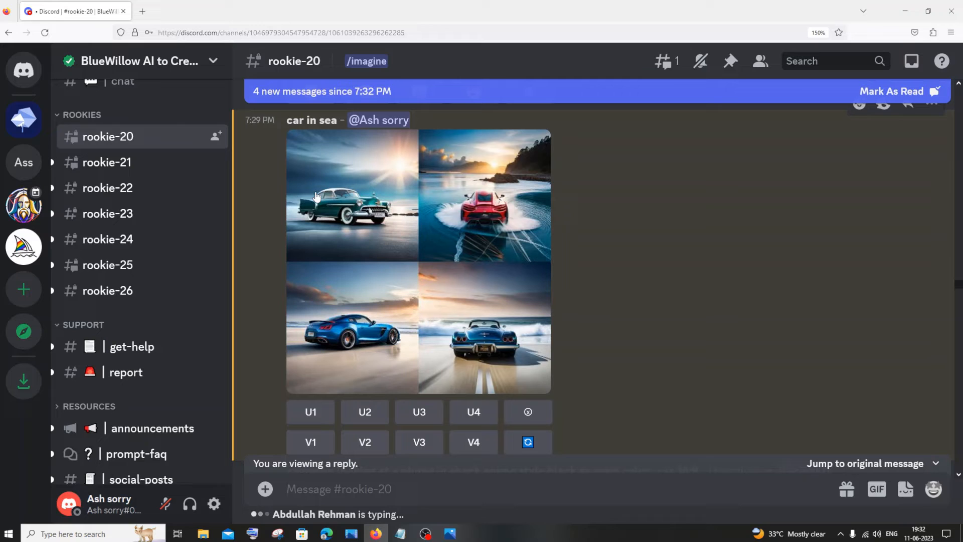
mouse_move(331, 209)
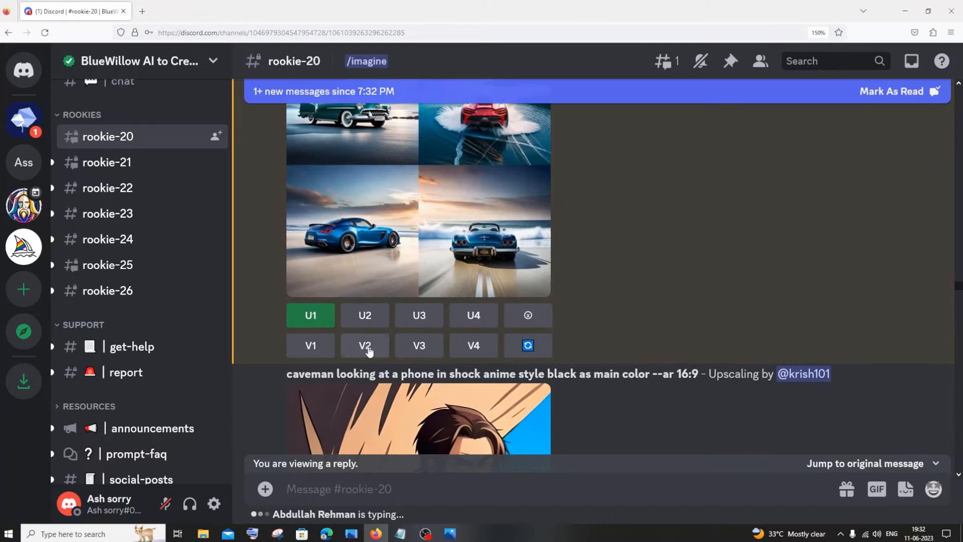
Request four variations of the red car image with V2
click(364, 345)
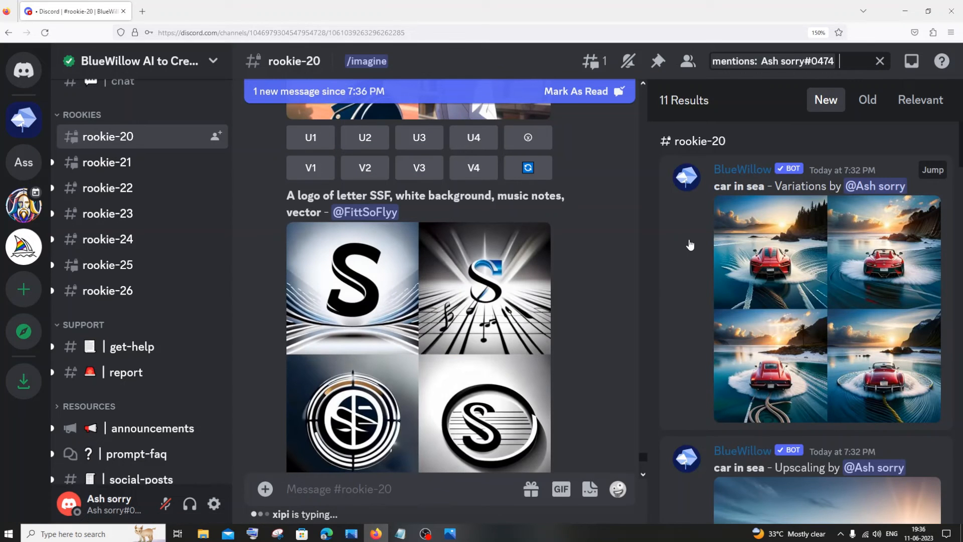
mouse_move(714, 217)
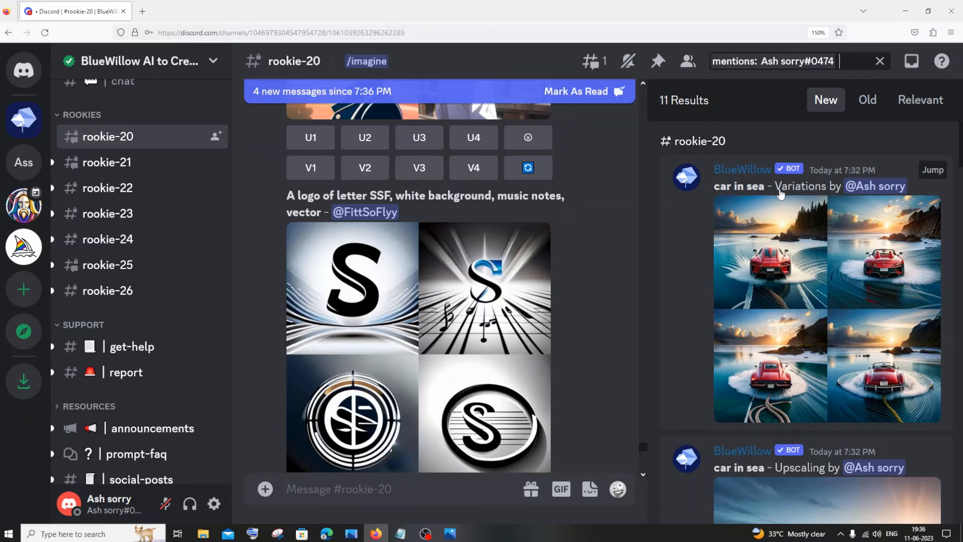
Scroll through the mentions to the red-car variations and teal classic-car upscale
scroll(down, 3)
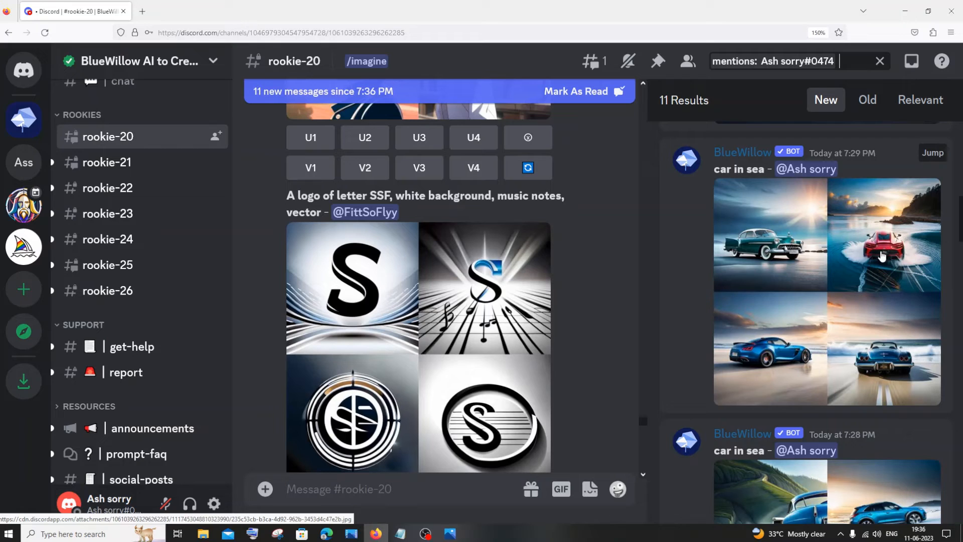
mouse_move(810, 271)
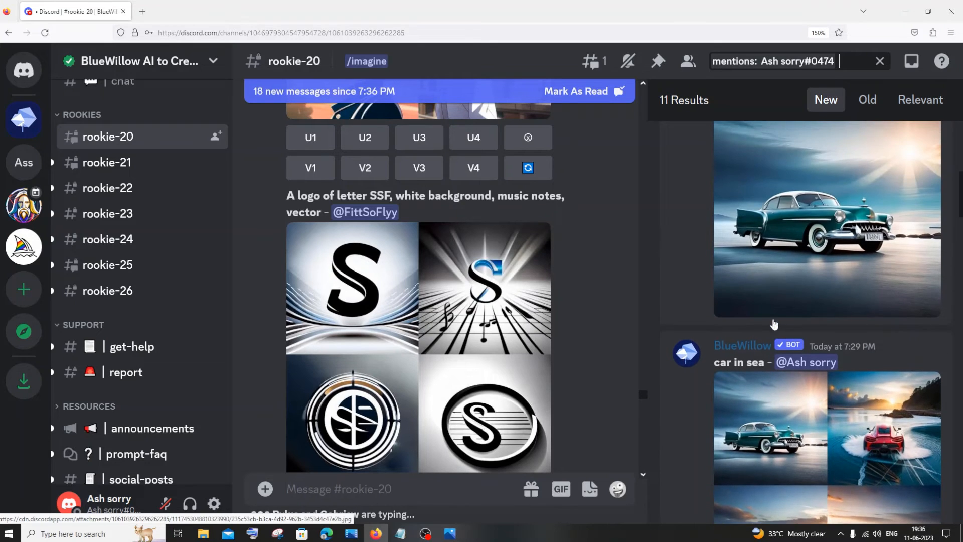
mouse_move(774, 389)
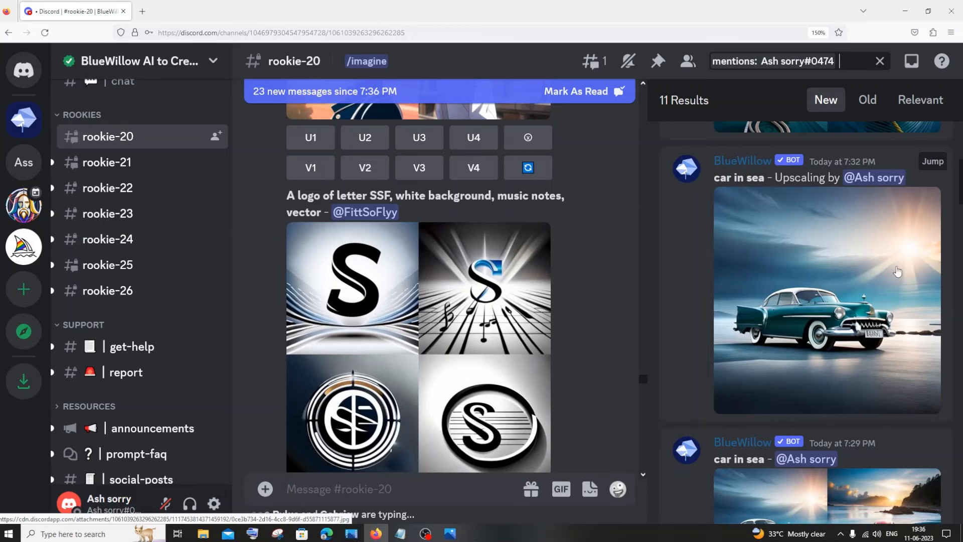
scroll(down, 3)
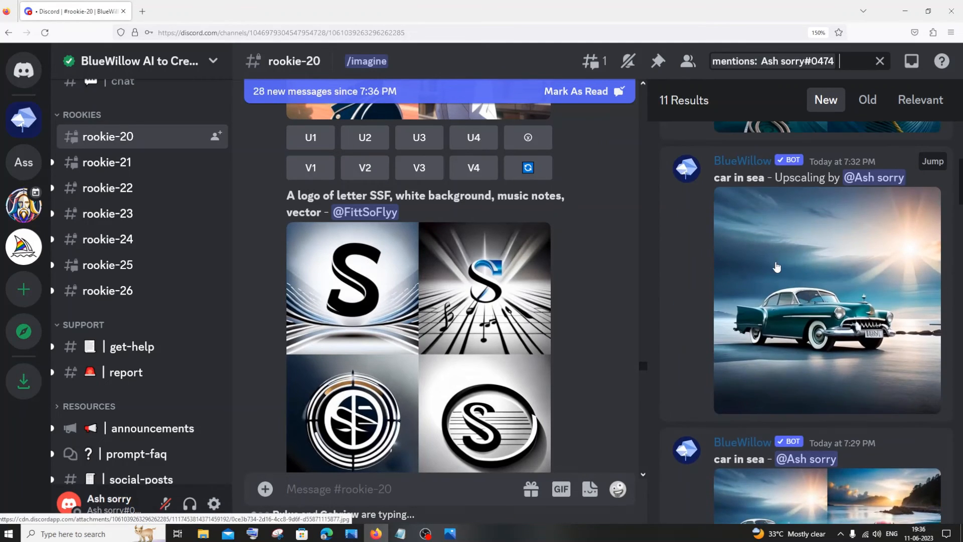
mouse_move(859, 274)
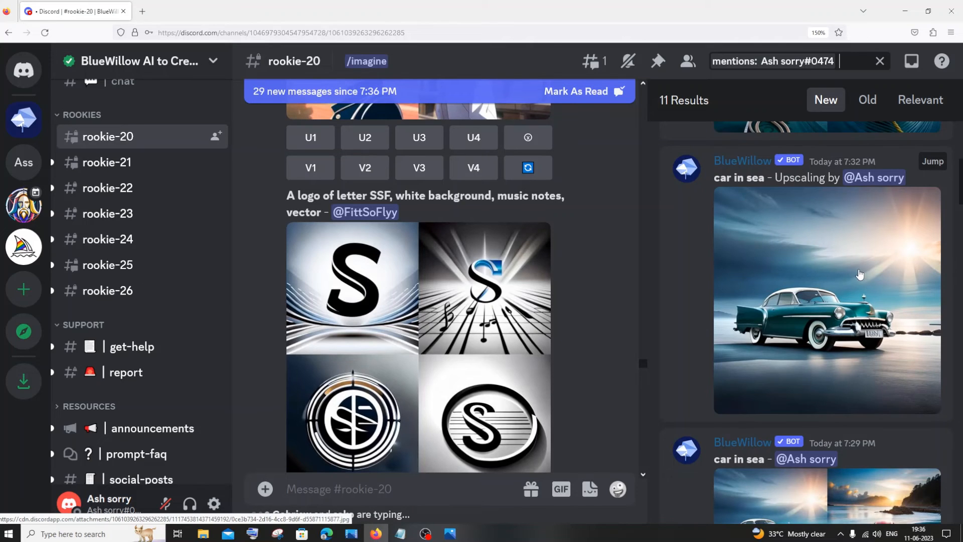
scroll(down, 3)
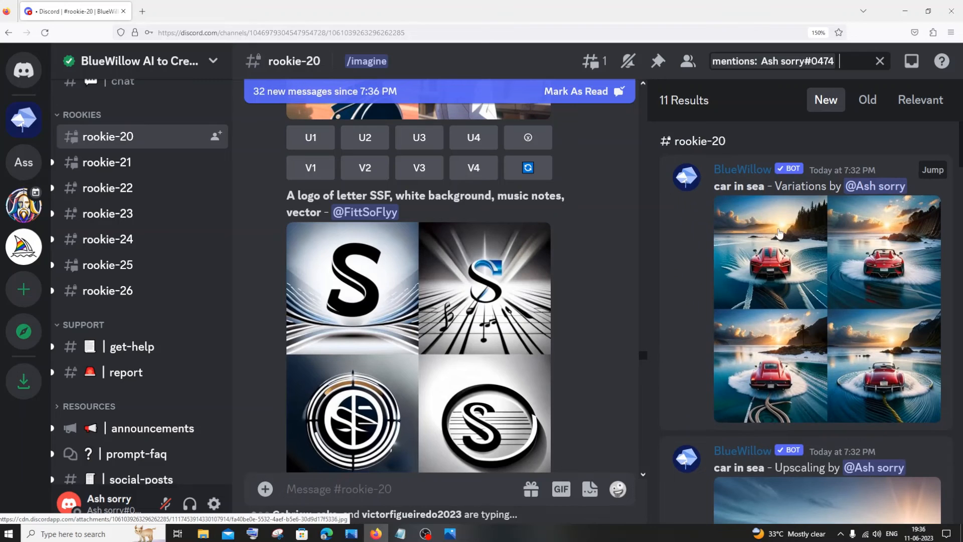
scroll(down, 3)
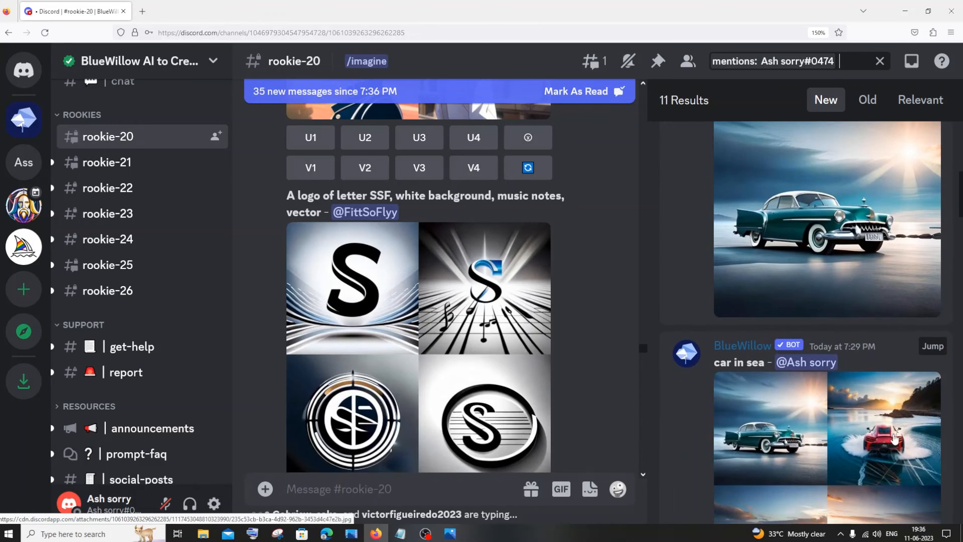
scroll(down, 3)
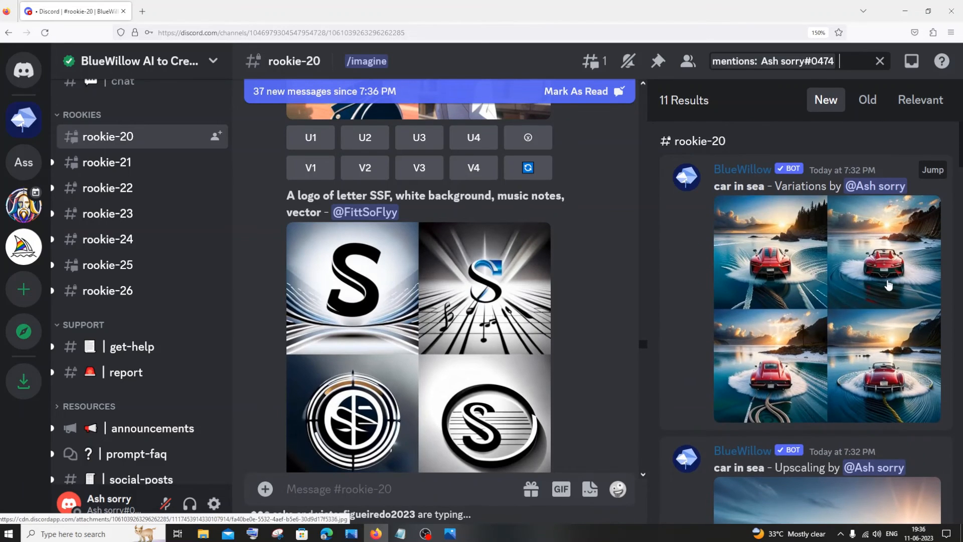
scroll(down, 3)
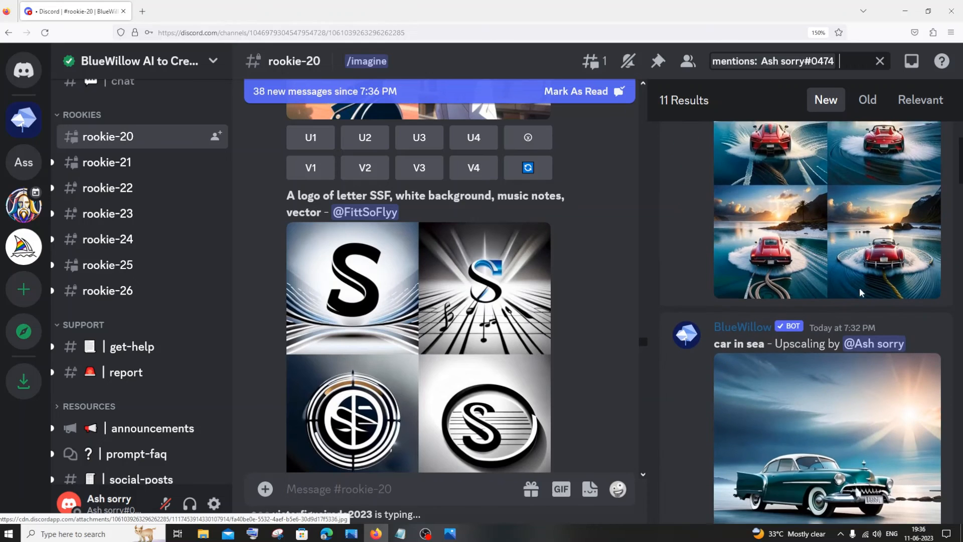
scroll(down, 3)
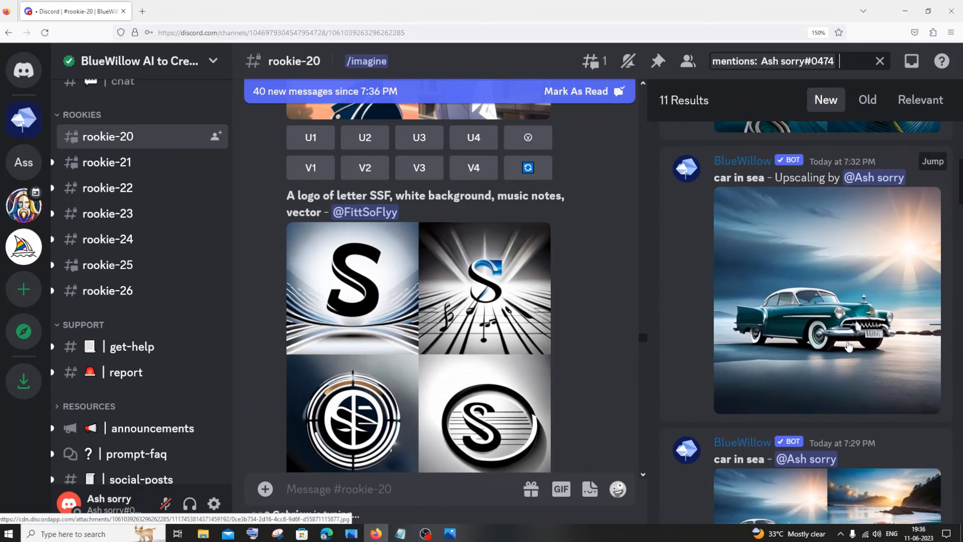
scroll(down, 3)
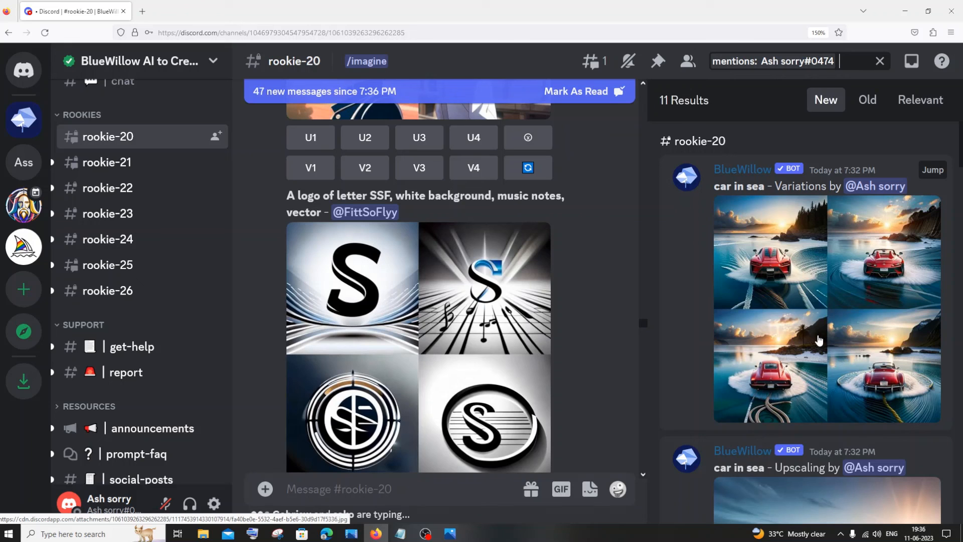
scroll(down, 3)
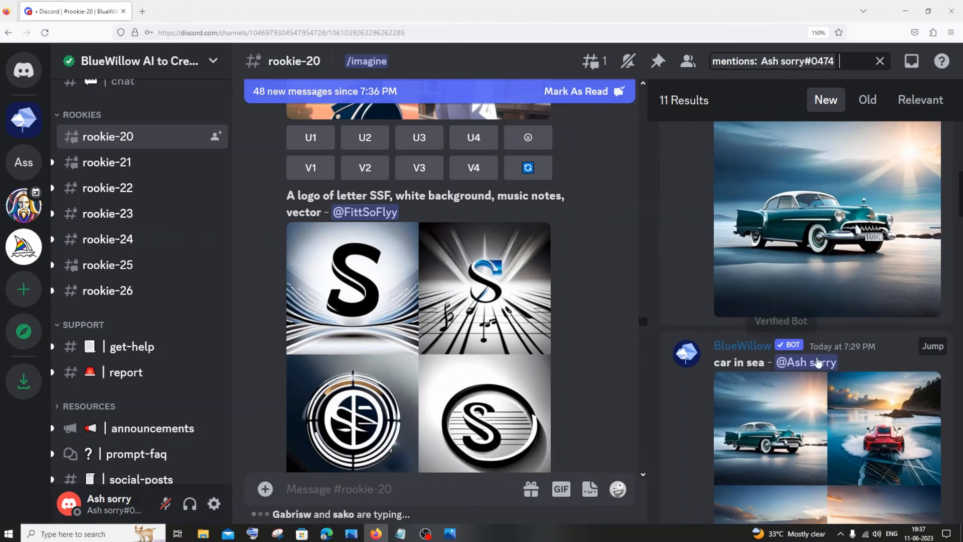
scroll(down, 3)
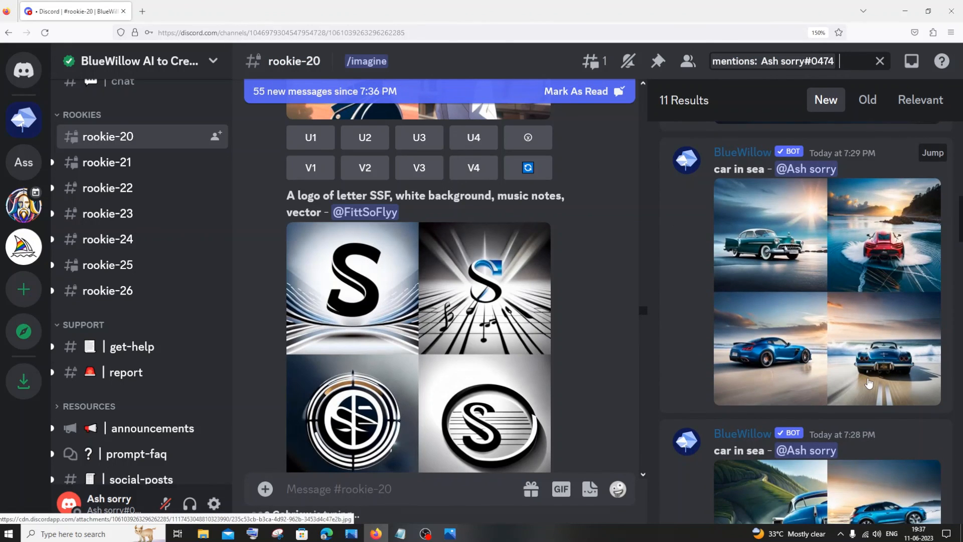